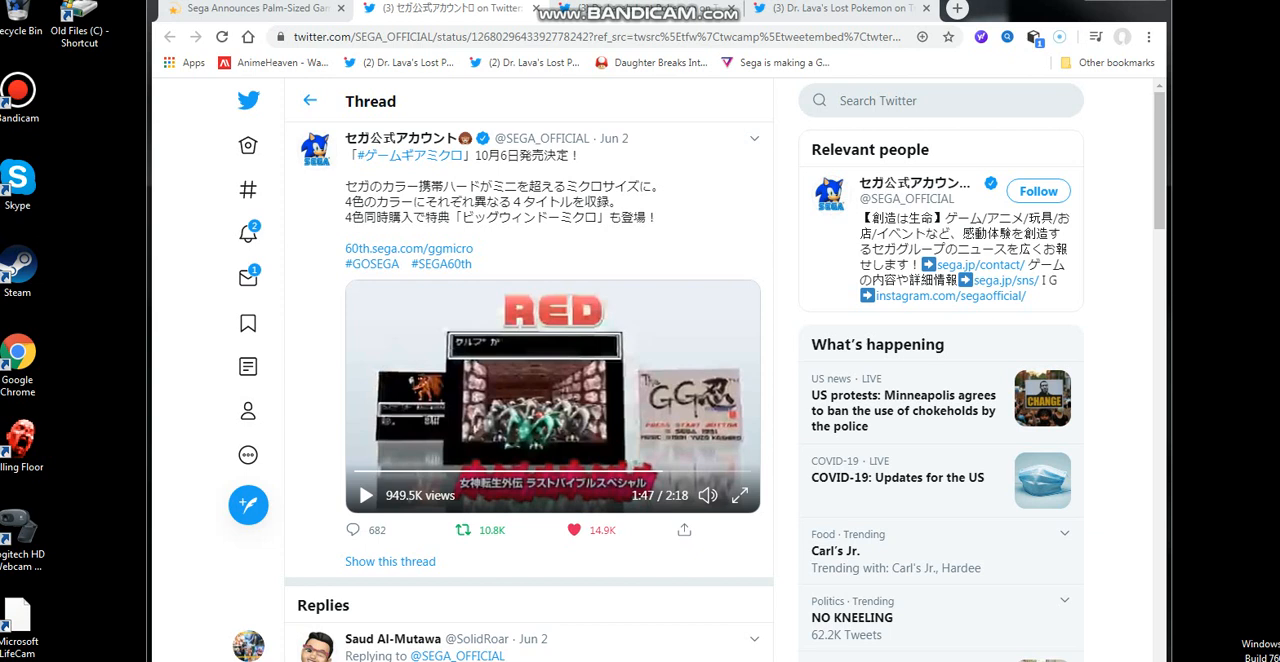
pyautogui.moveTo(651, 62)
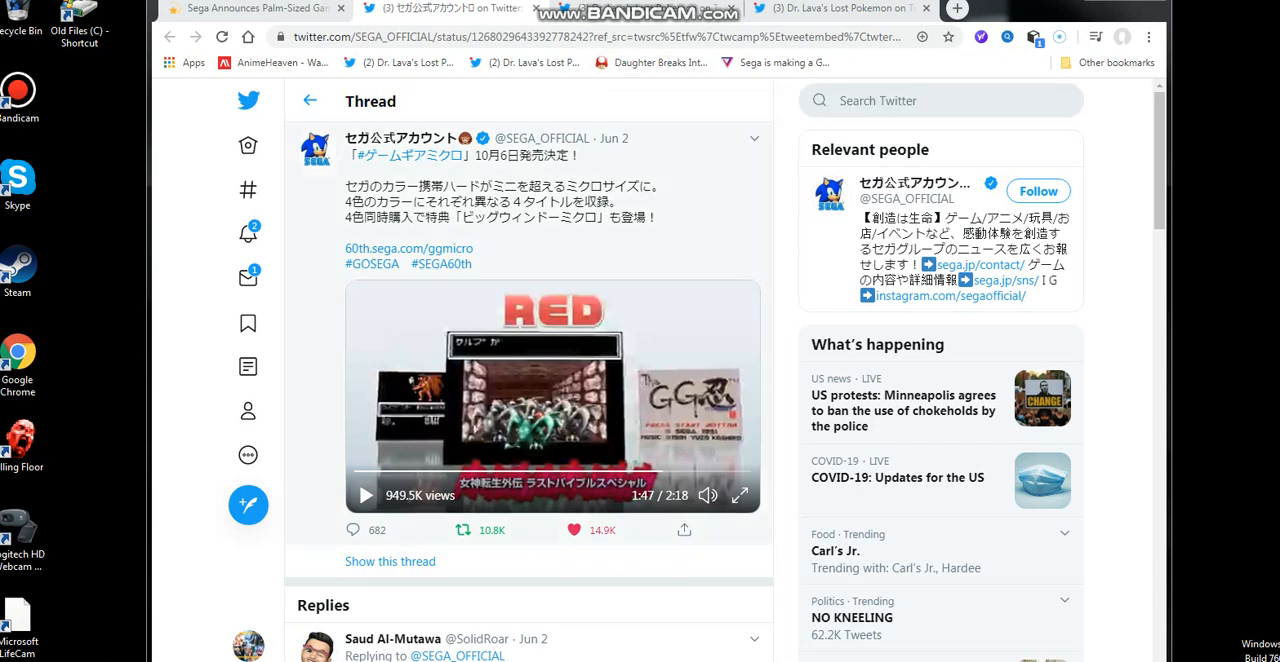
# Advance the Sega tweet's media from the gameplay video to the black Game Gear Micro picture
pyautogui.click(365, 495)
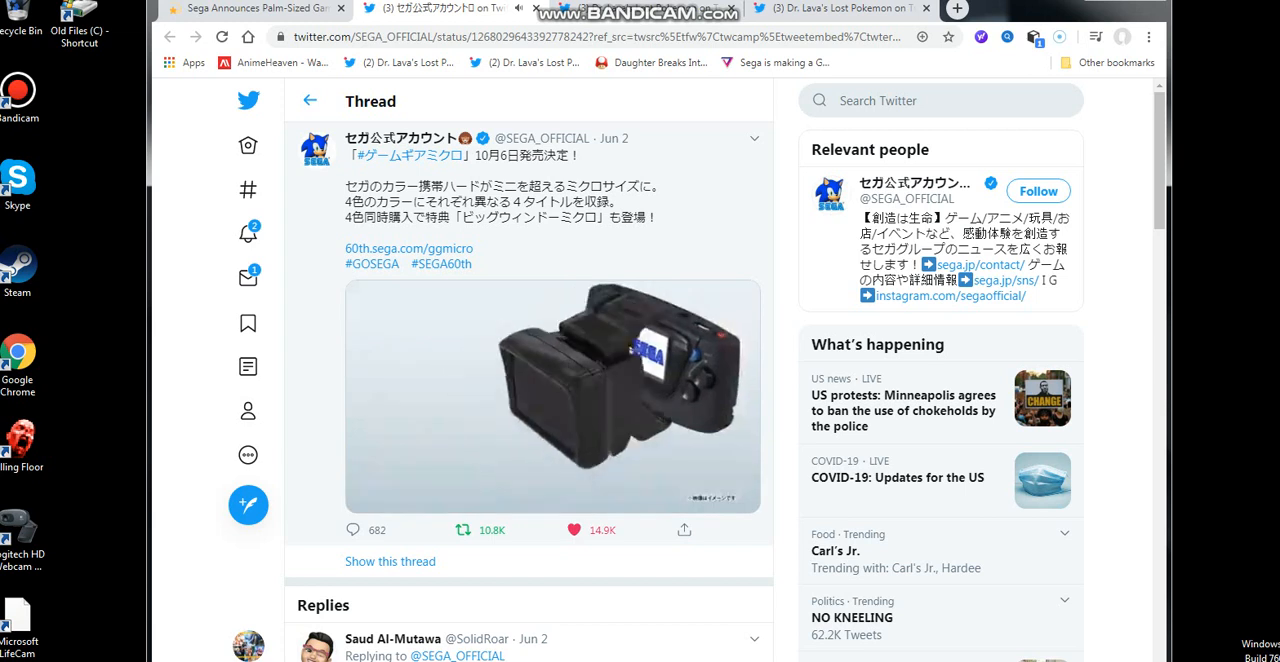
# Step through the Sega tweet's images to the four-colour Game Gear Micro release-date promo
pyautogui.click(552, 395)
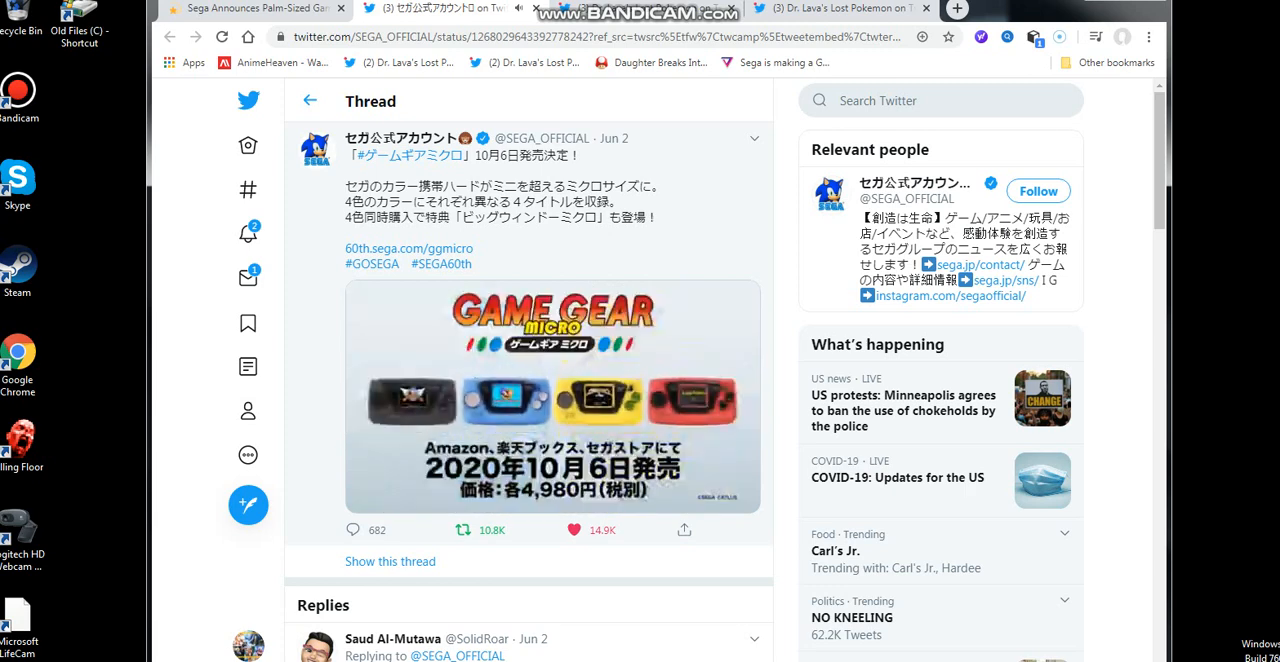
pyautogui.click(551, 395)
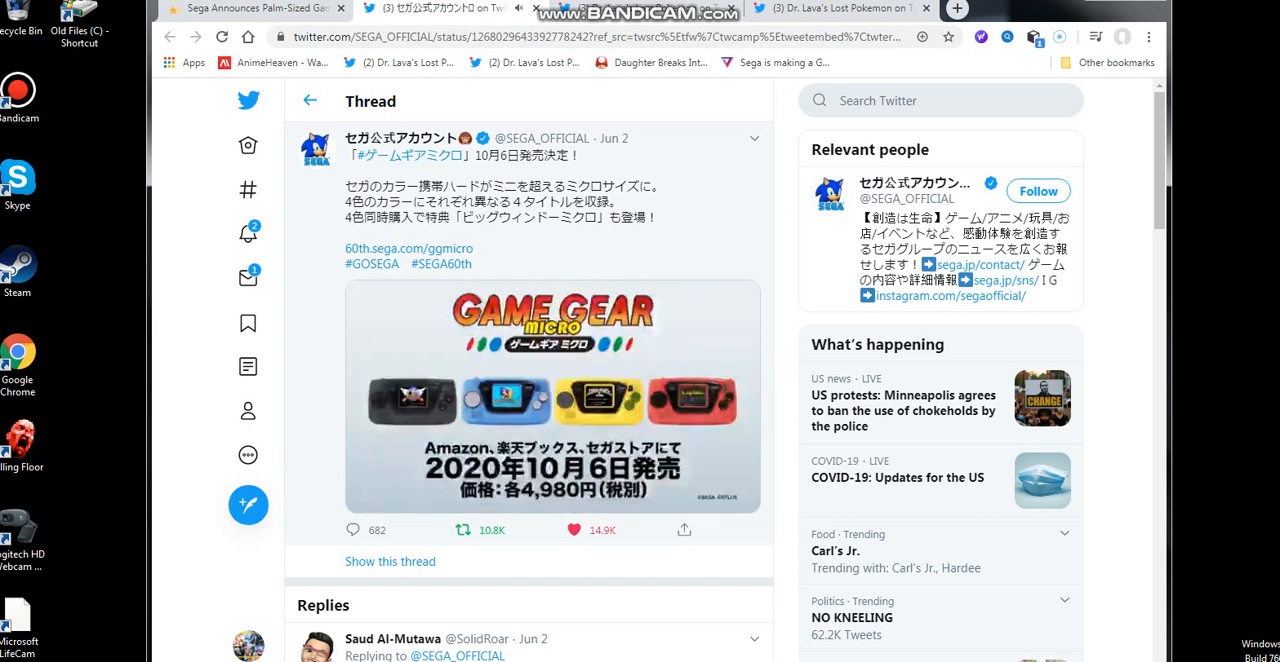
pyautogui.click(551, 397)
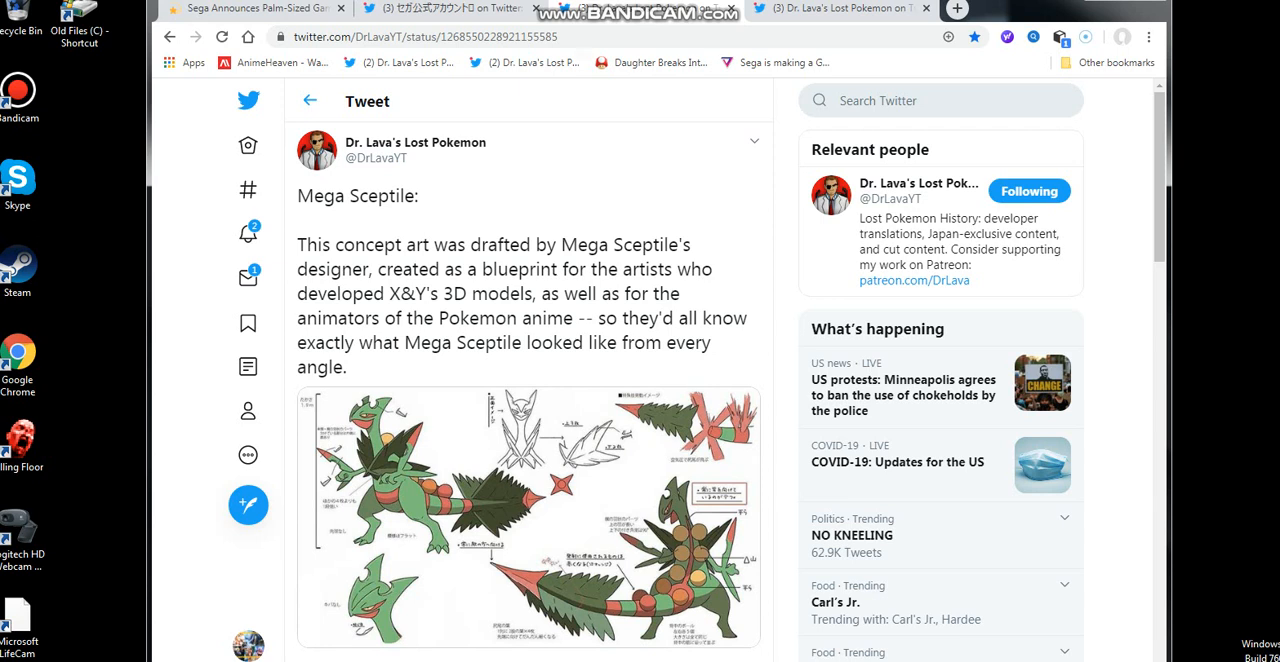
pyautogui.moveTo(835, 8)
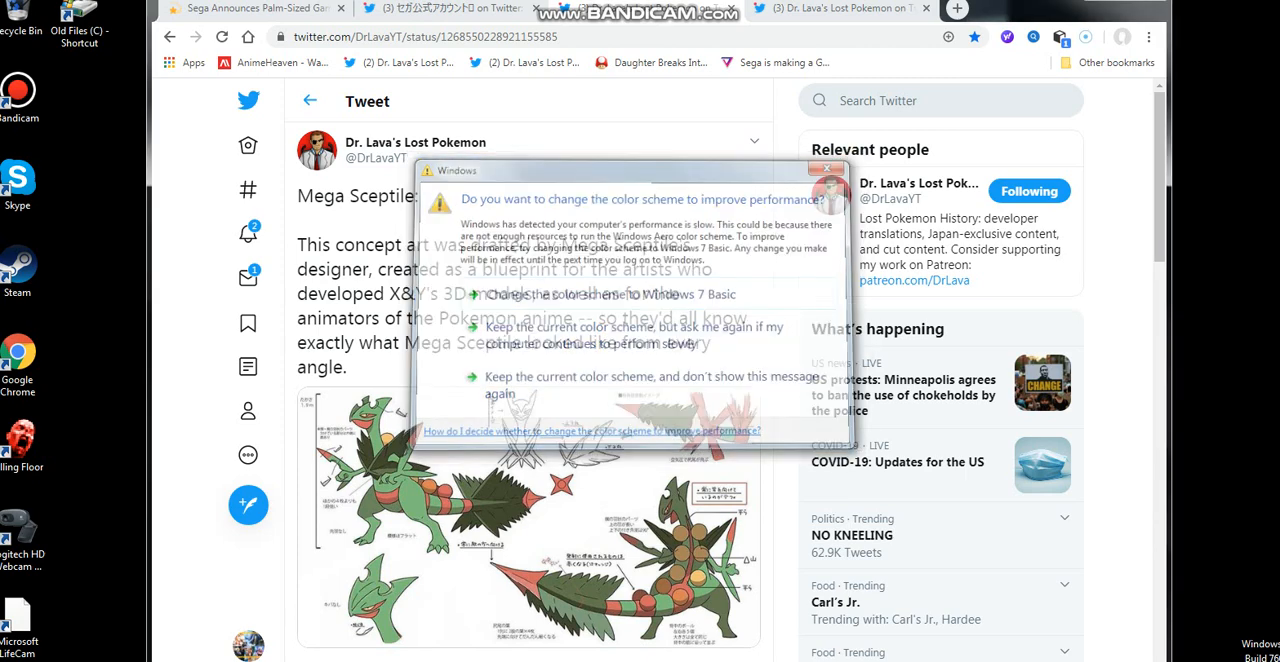
# Close the Windows 'change the color scheme' performance warning
pyautogui.click(828, 168)
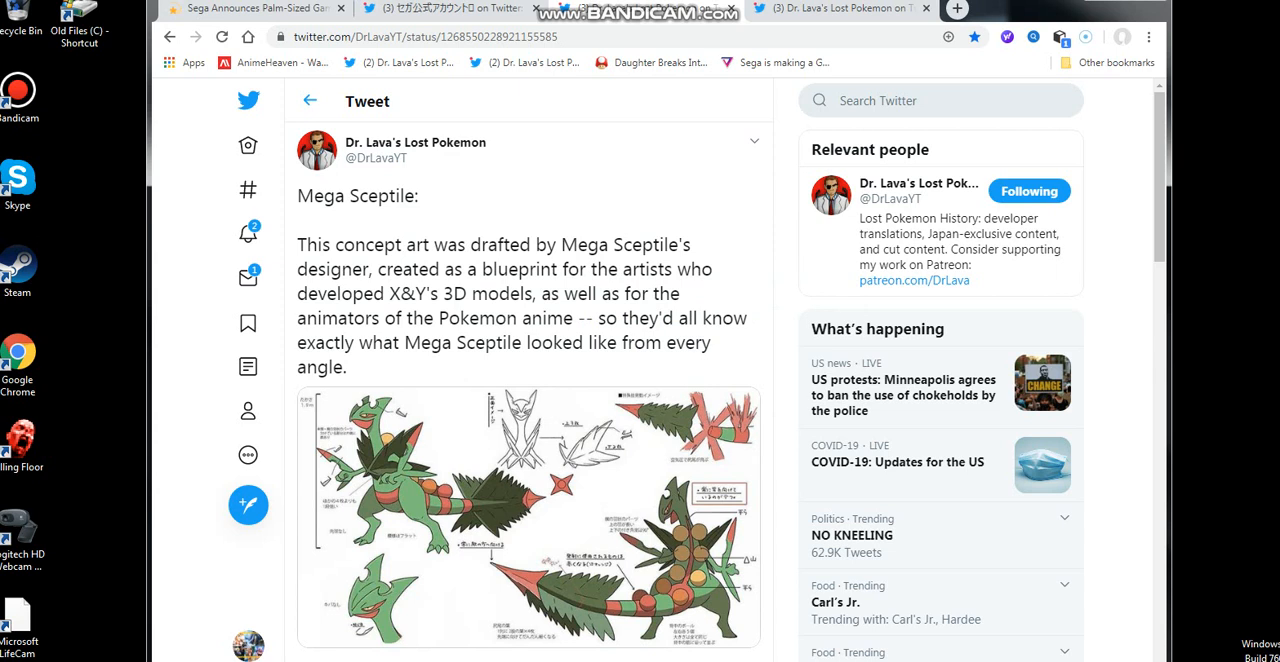
pyautogui.scroll(-3)
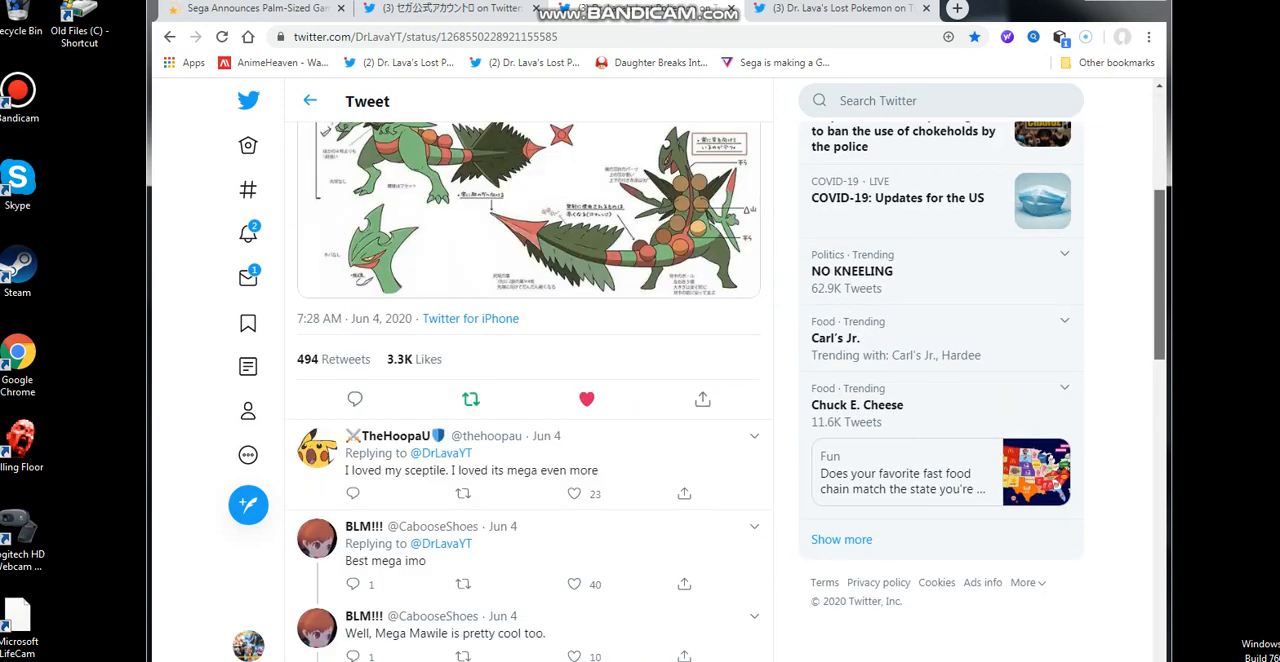
pyautogui.scroll(3)
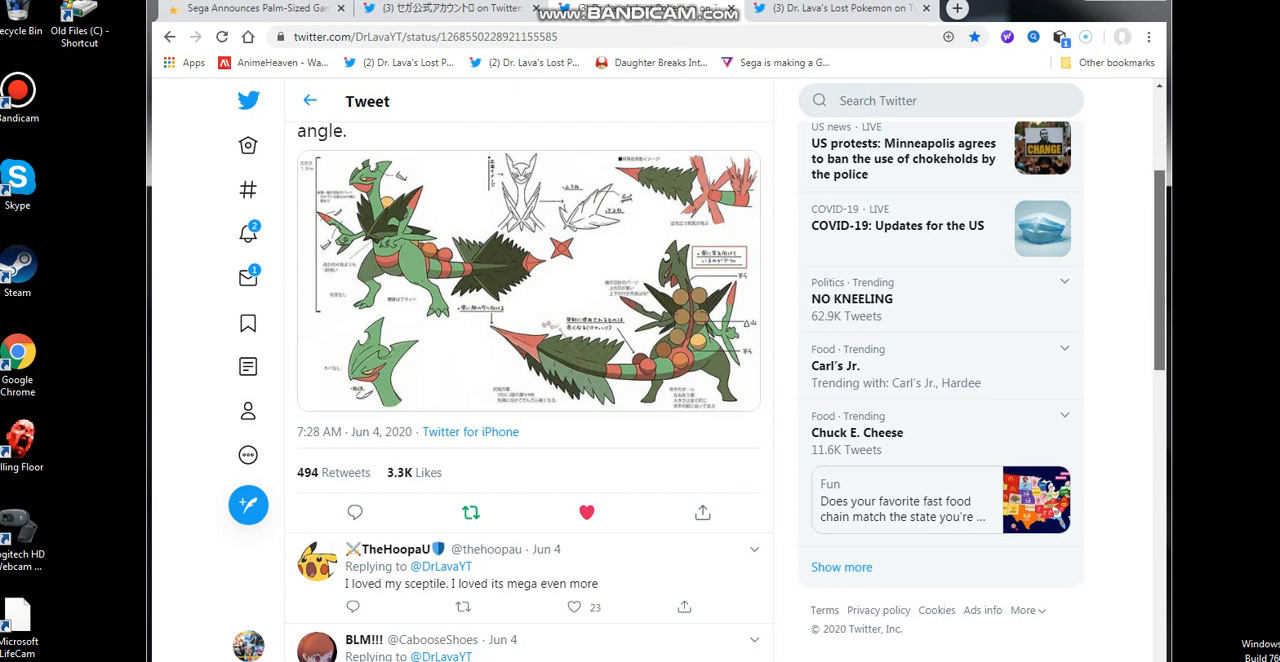
pyautogui.scroll(3)
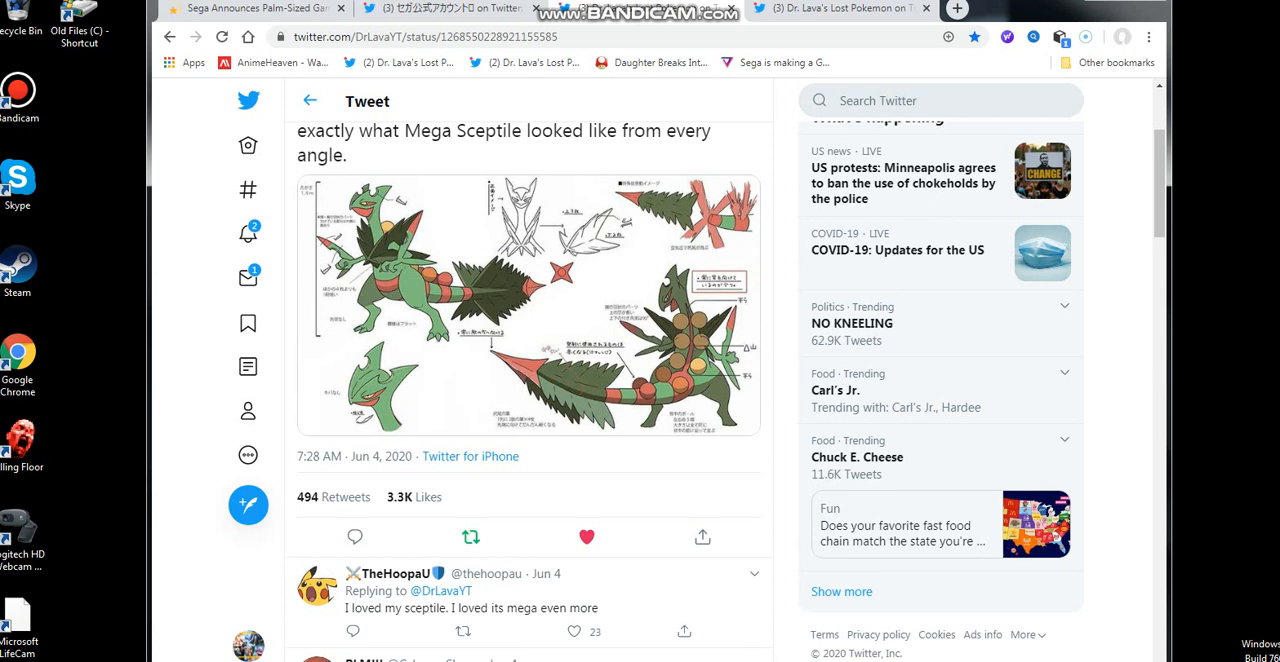
pyautogui.moveTo(840, 8)
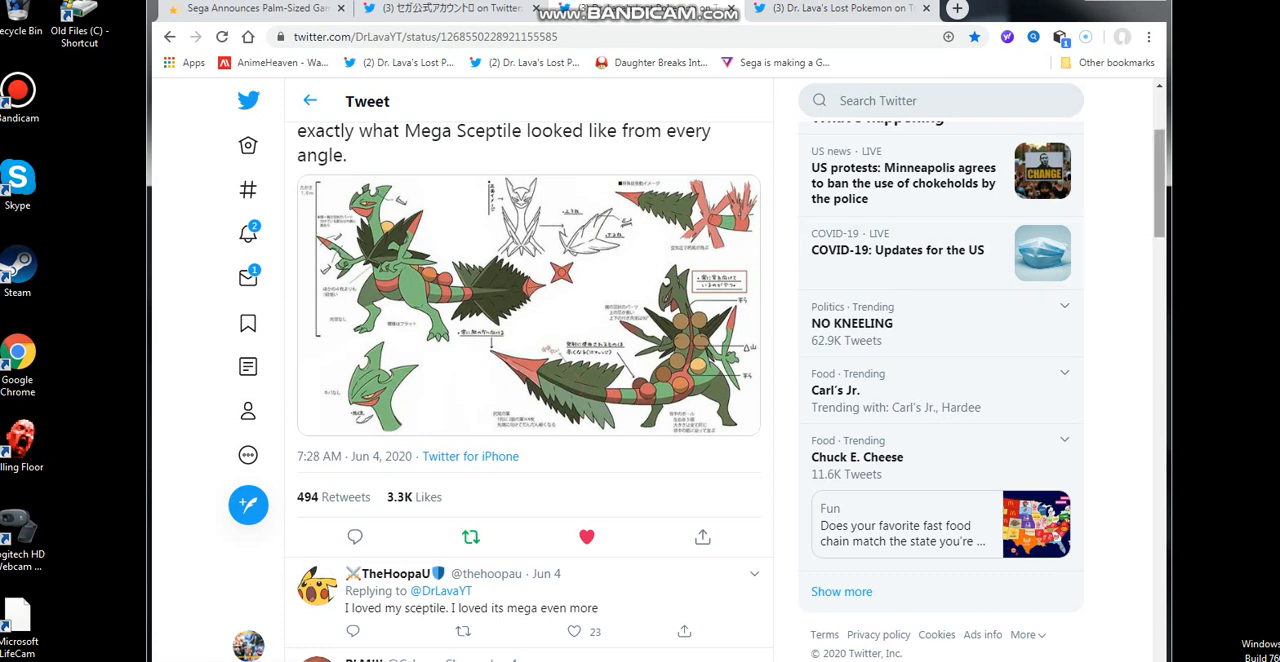
pyautogui.scroll(3)
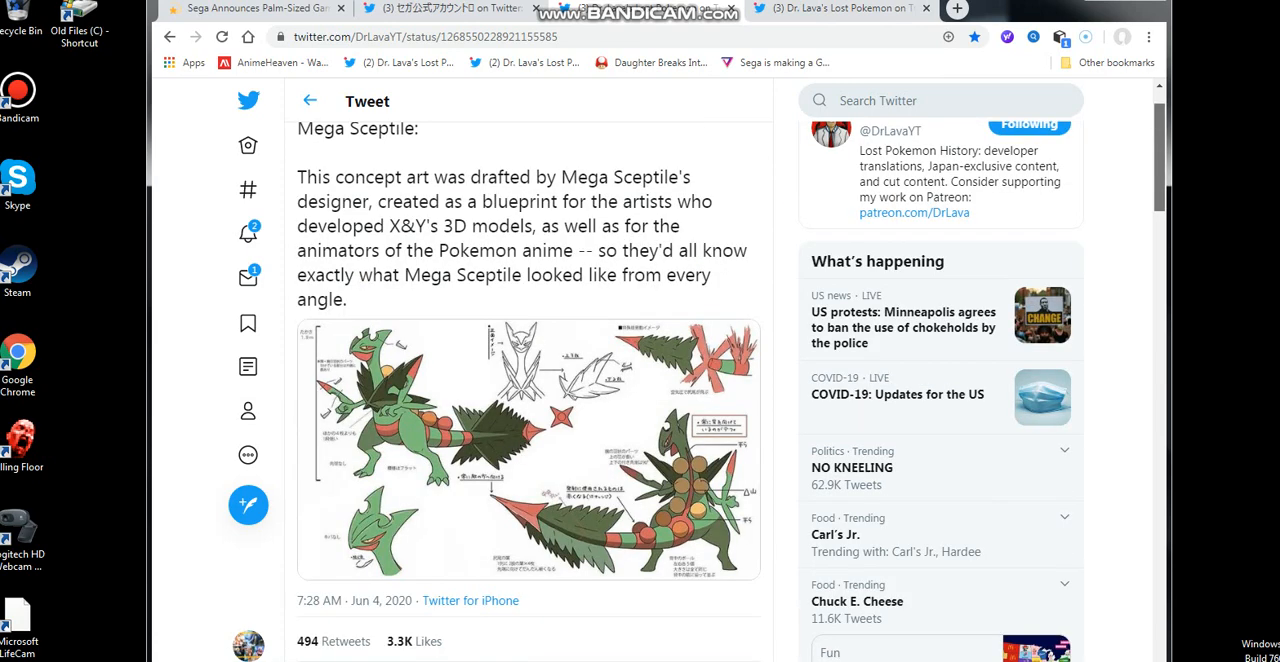
pyautogui.moveTo(840, 8)
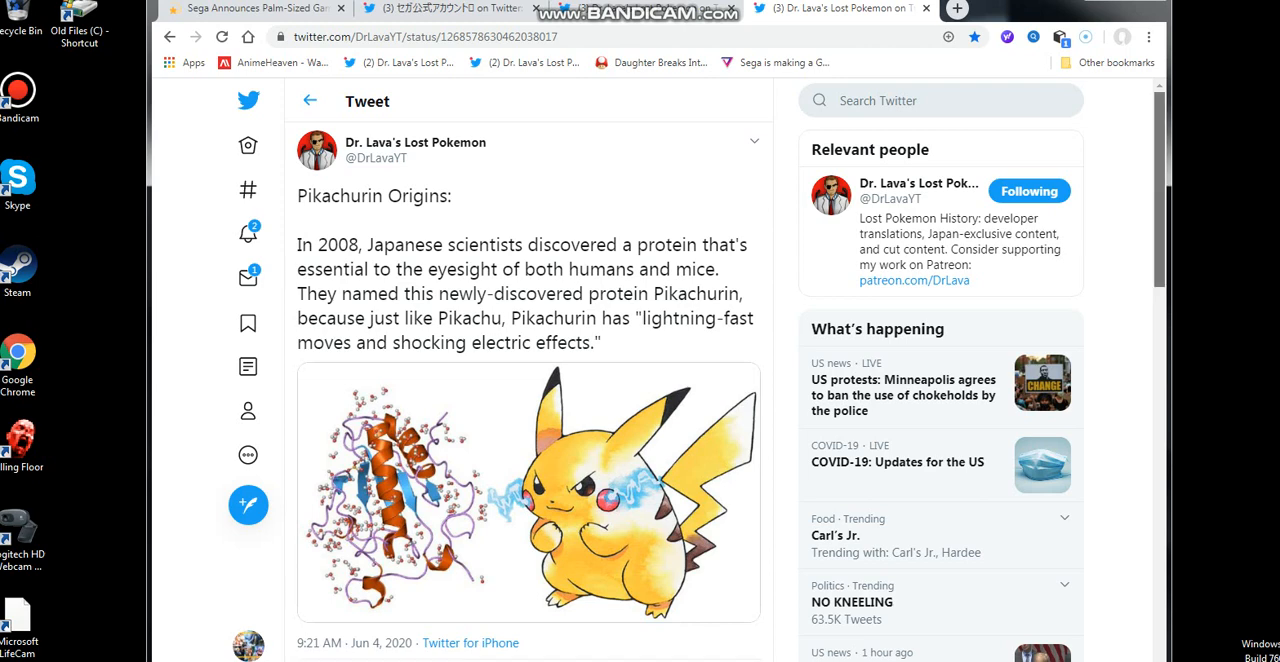
# Scroll through the Pikachurin Origins tweet's protein-versus-Pikachu image and its replies
pyautogui.scroll(-3)
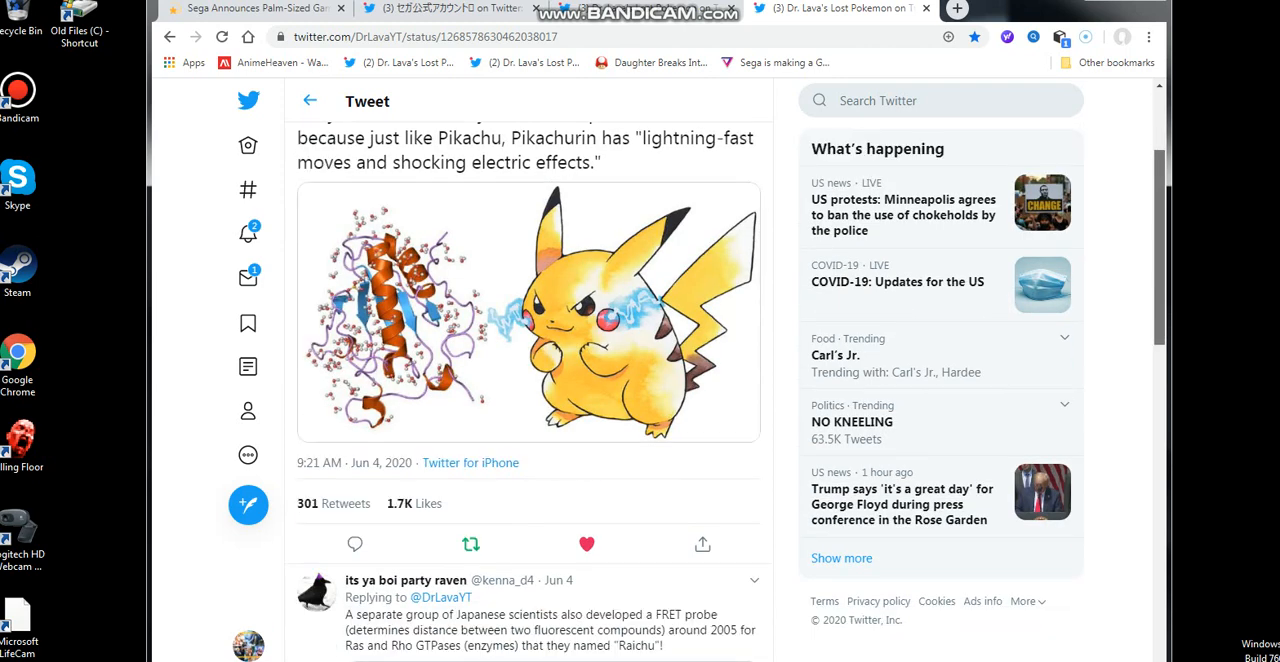
pyautogui.scroll(-3)
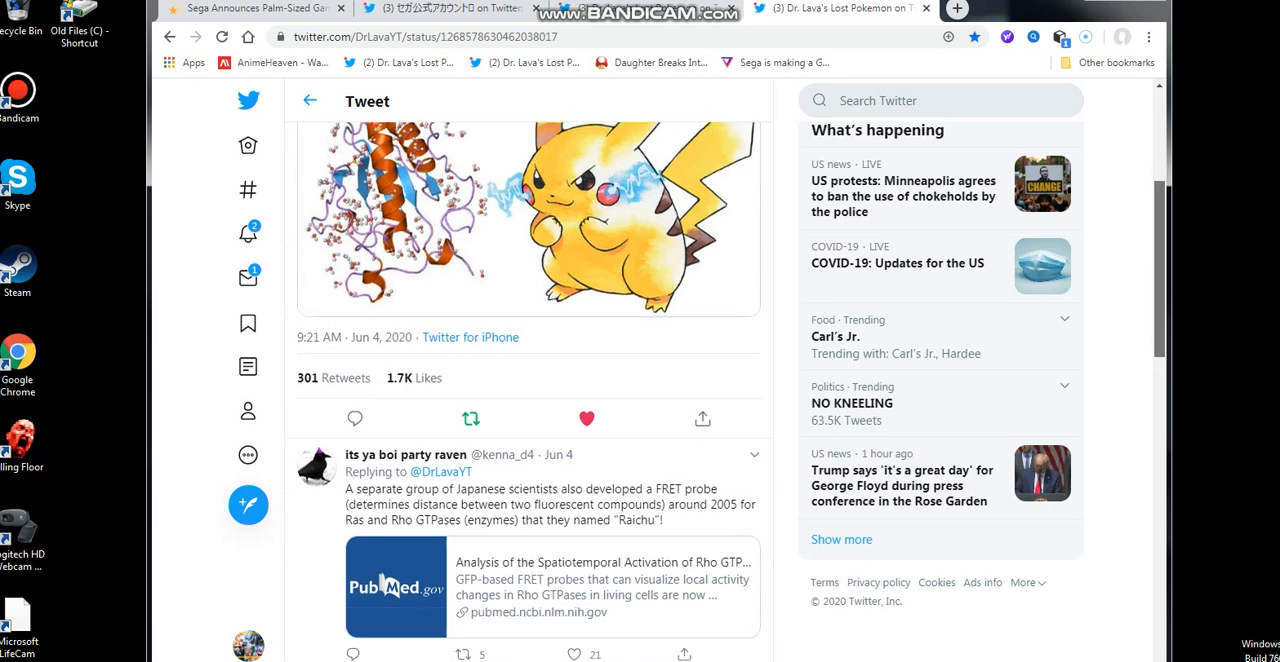
pyautogui.scroll(3)
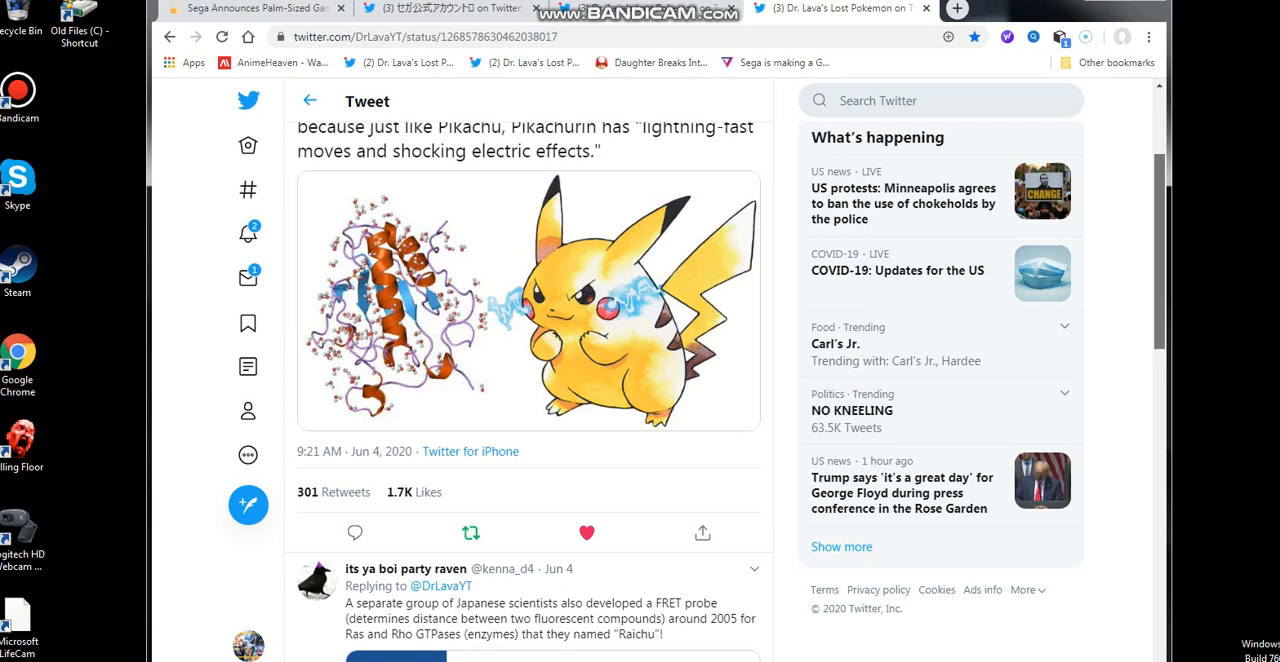
pyautogui.scroll(3)
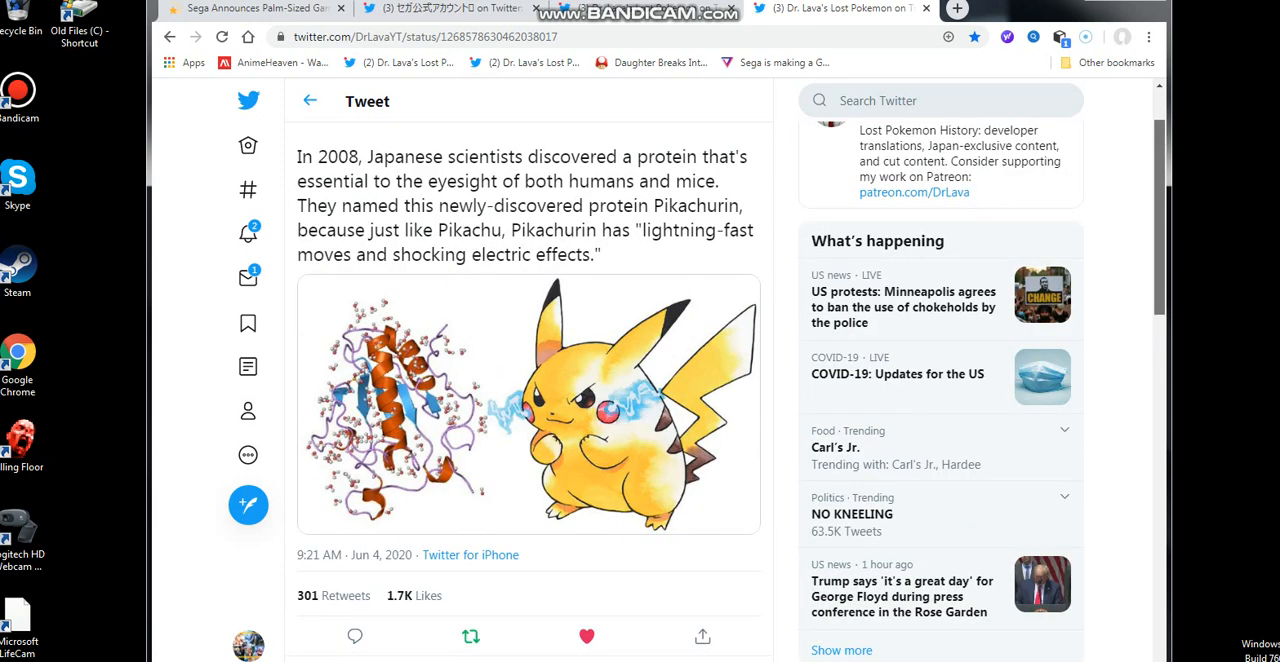
pyautogui.scroll(-3)
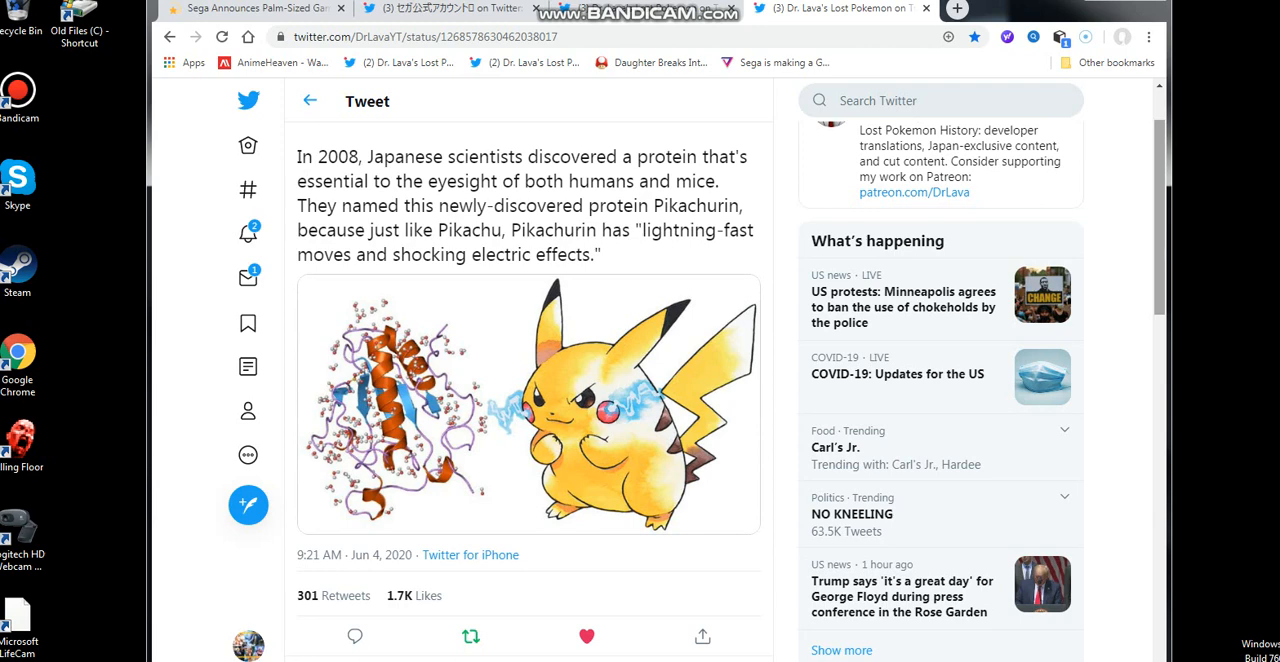
pyautogui.scroll(-3)
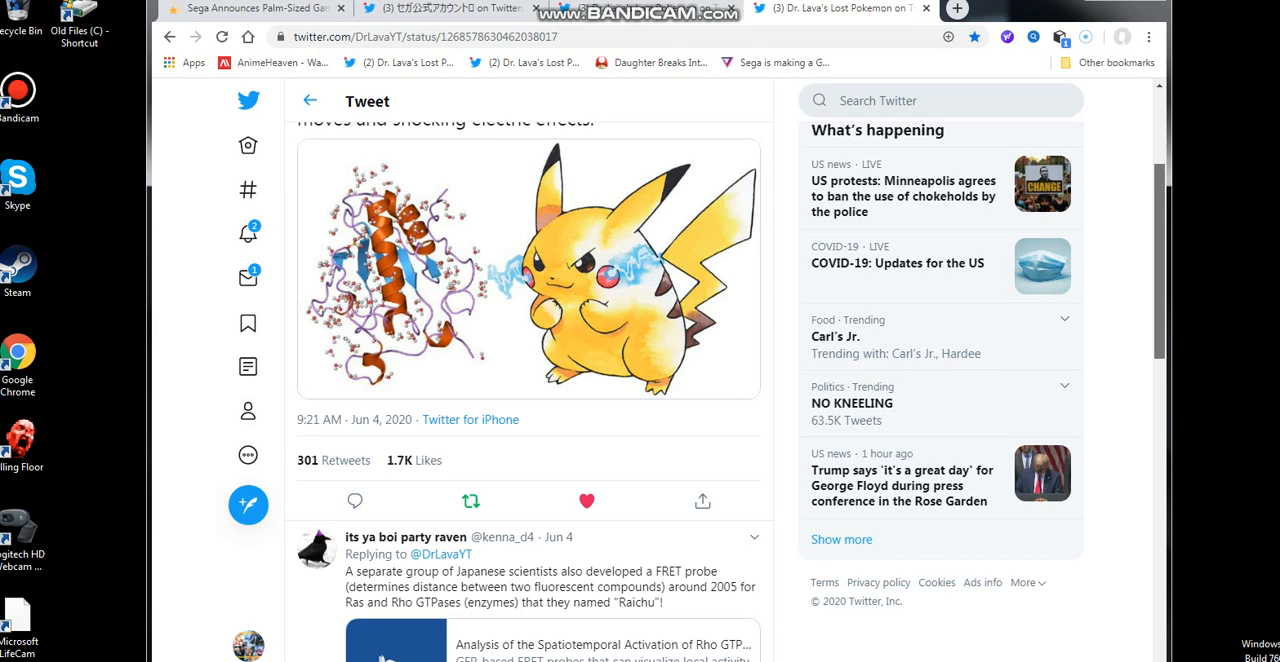
pyautogui.scroll(3)
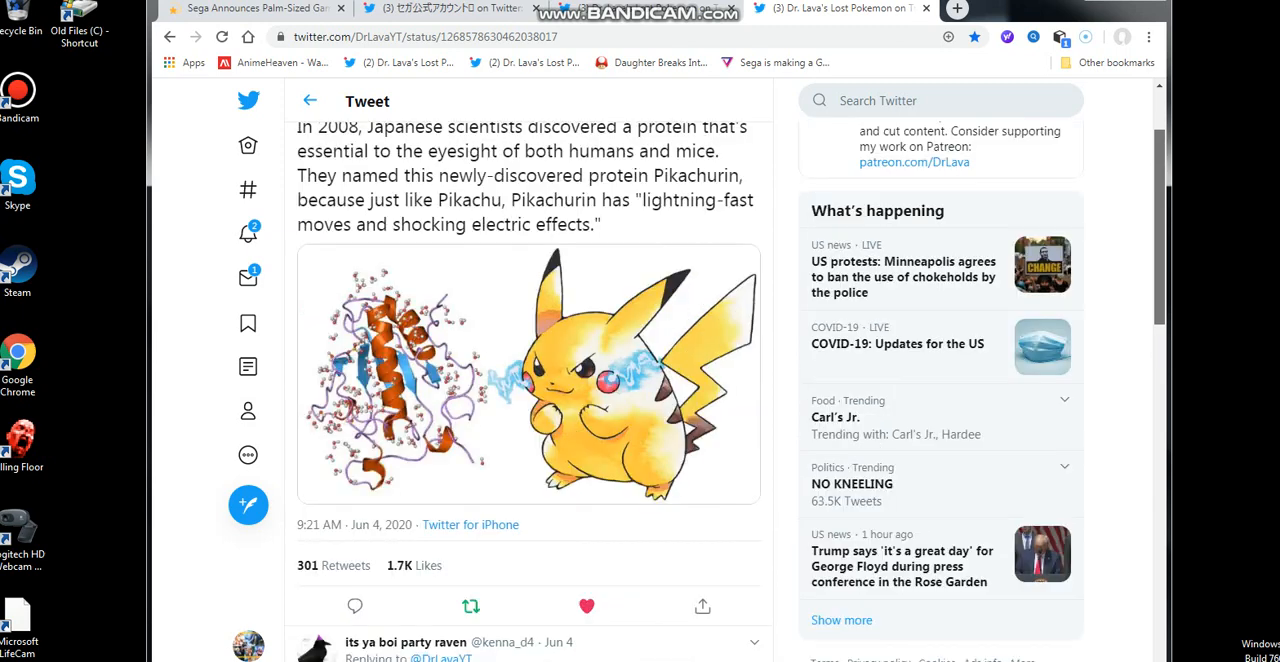
pyautogui.scroll(3)
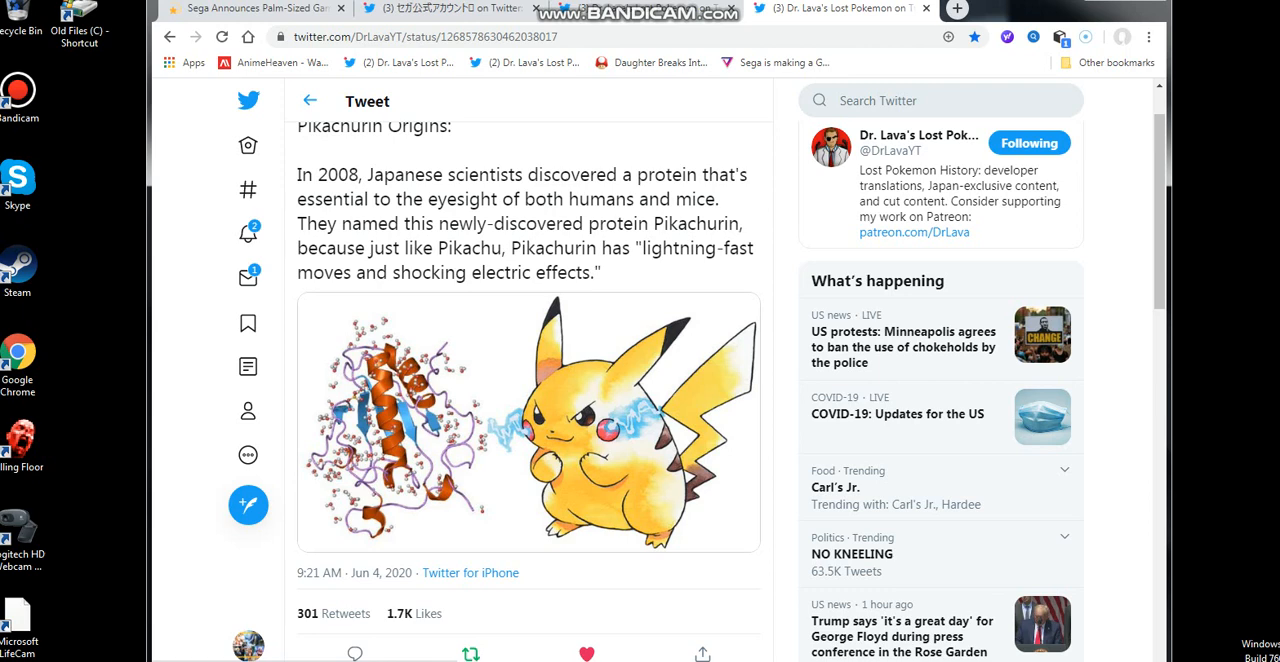
pyautogui.scroll(-3)
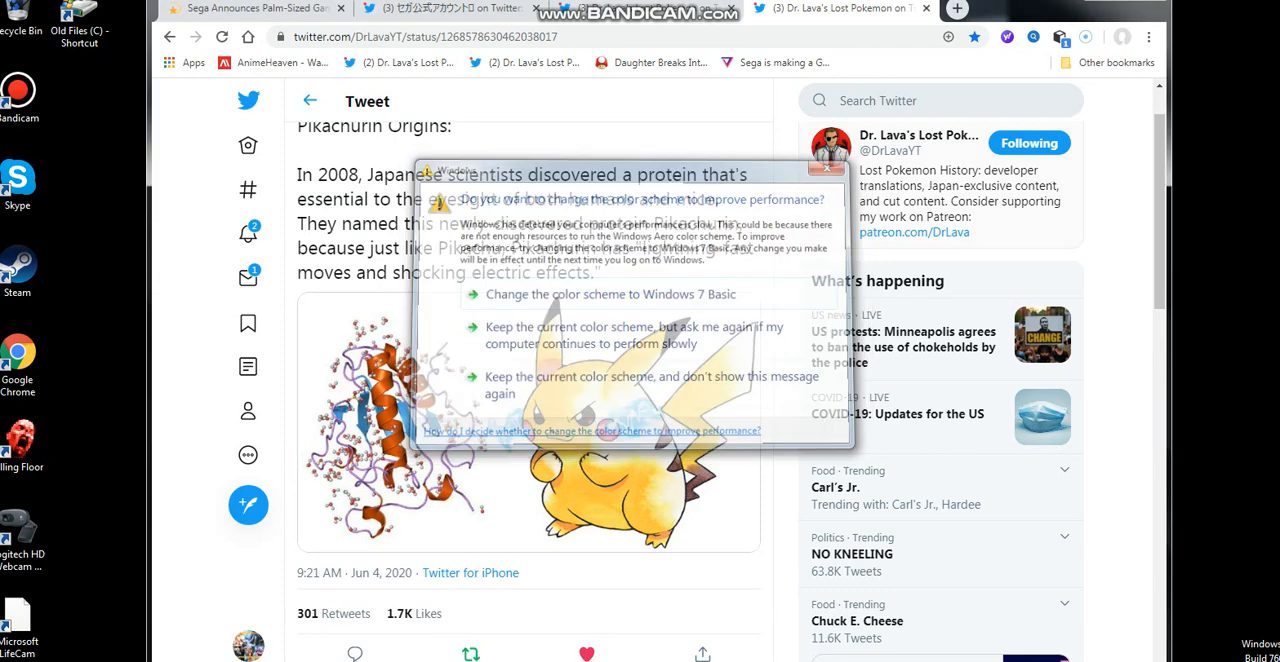
pyautogui.click(828, 166)
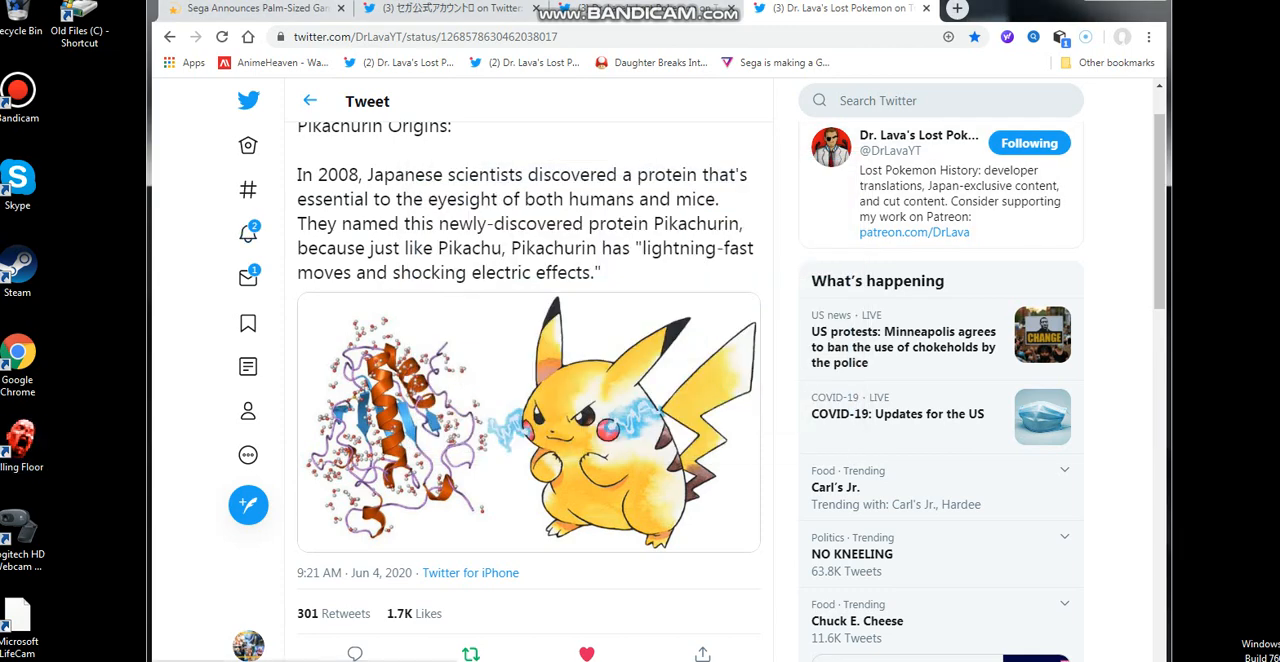